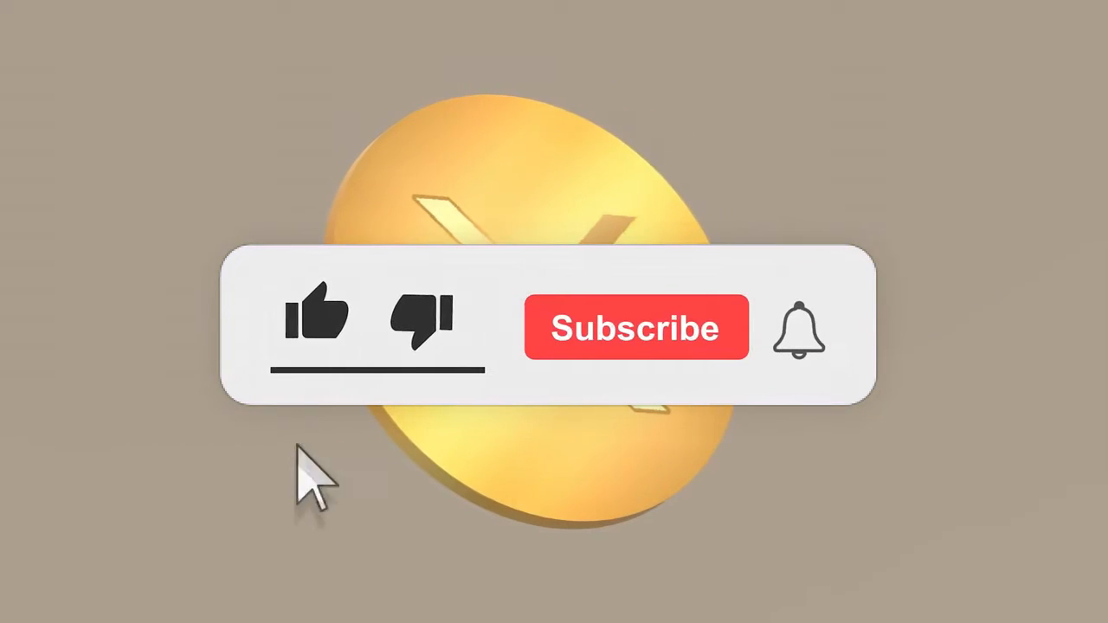
click(318, 315)
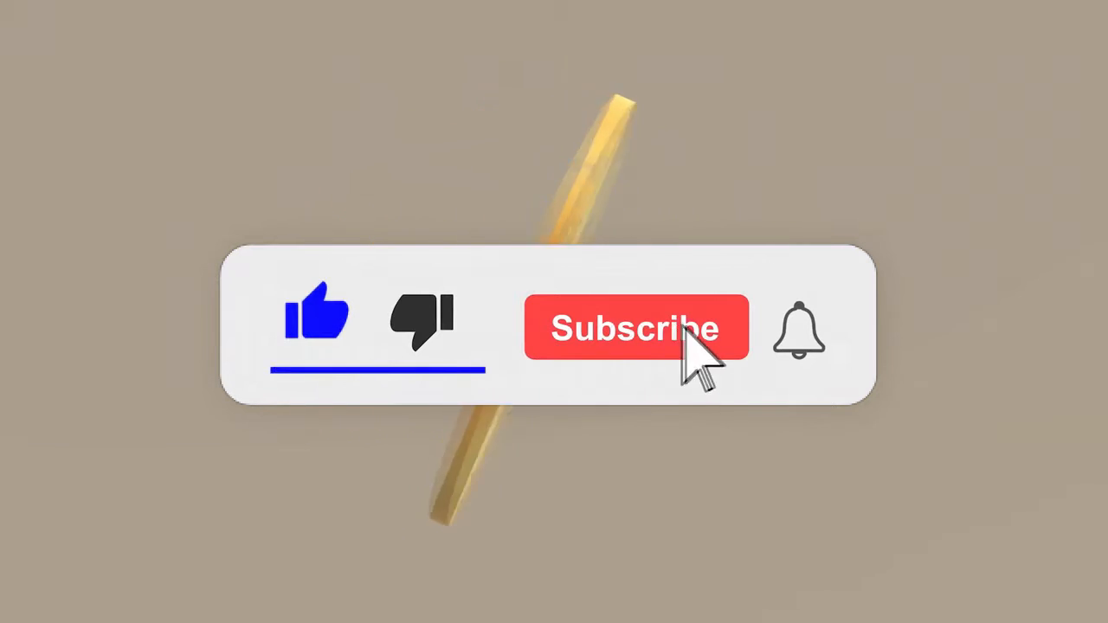
click(638, 329)
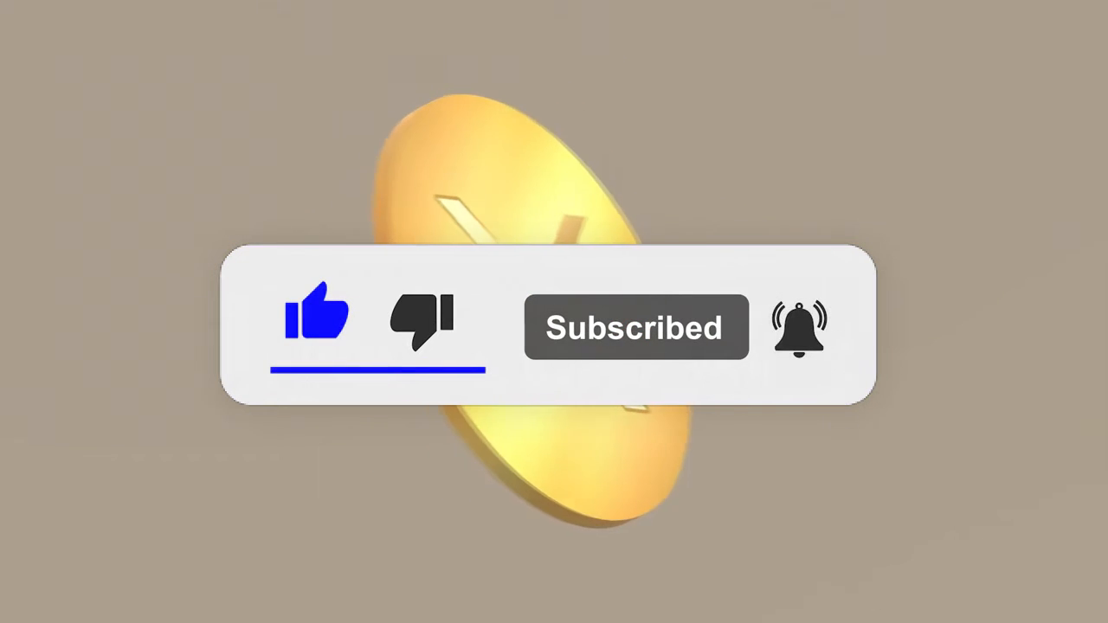